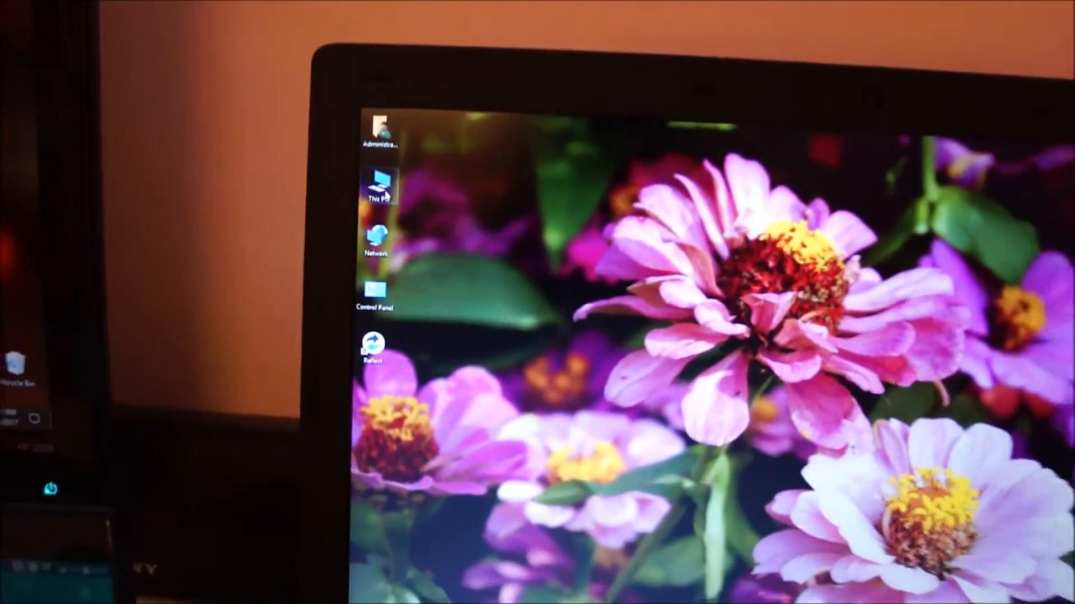
- Open This PC's context options, then switch Task Manager to the Performance overview
double_click(378, 186)
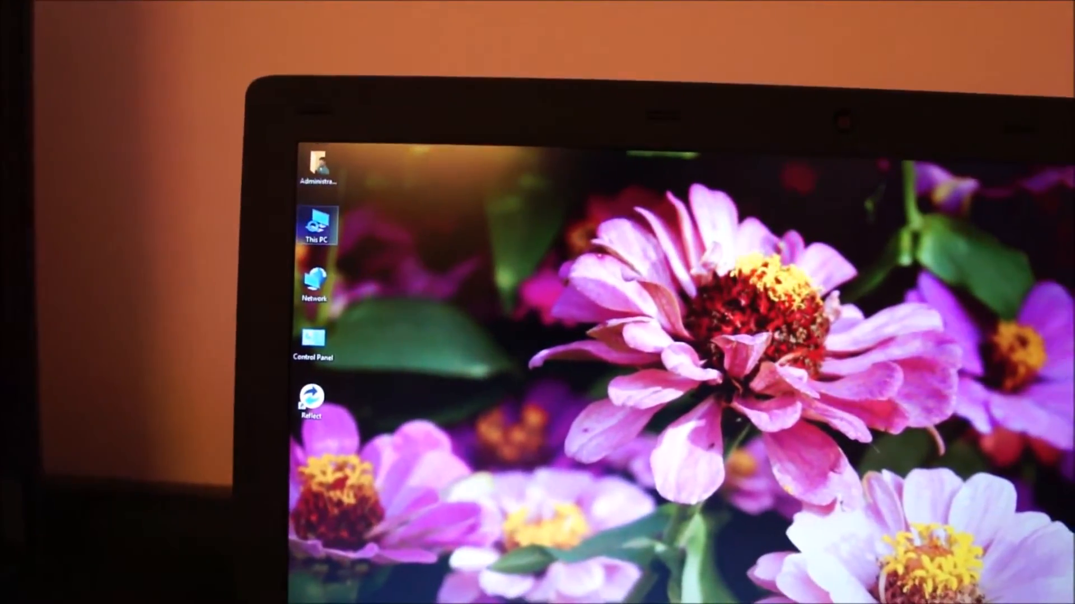
right_click(315, 226)
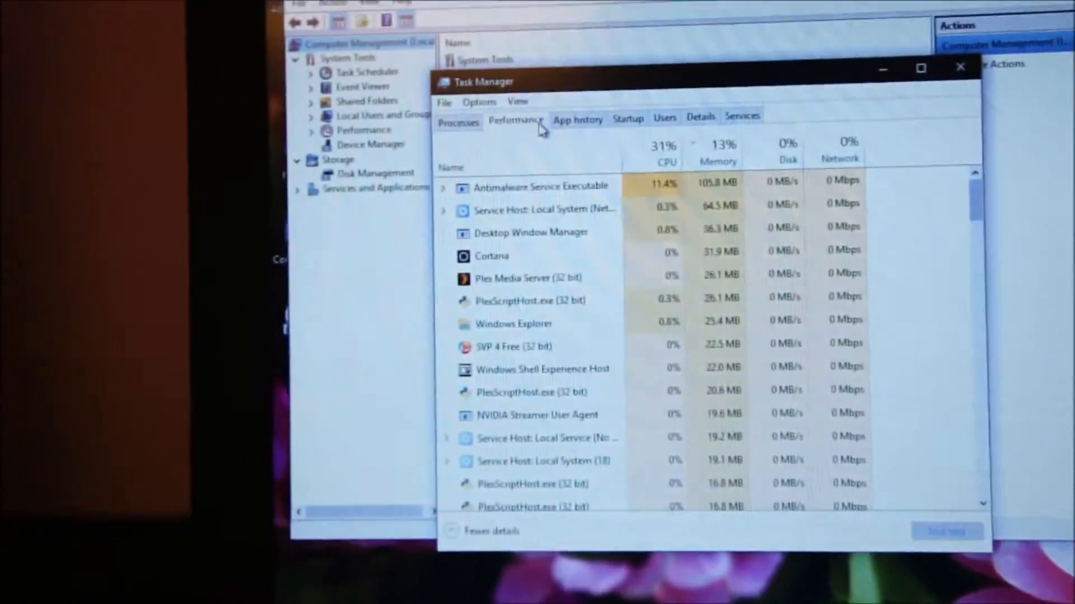
left_click(516, 120)
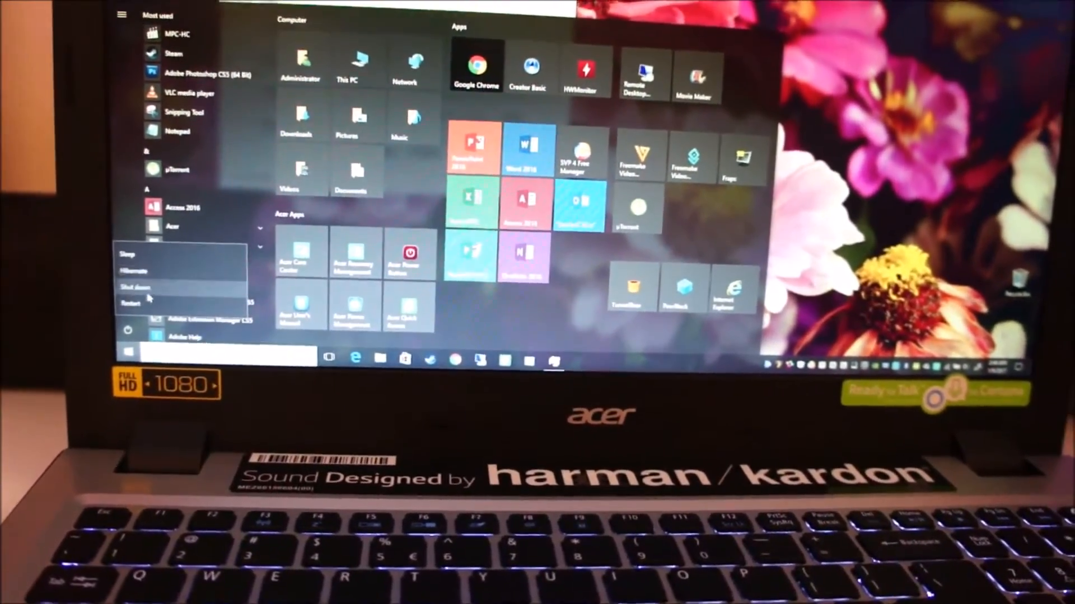
left_click(135, 287)
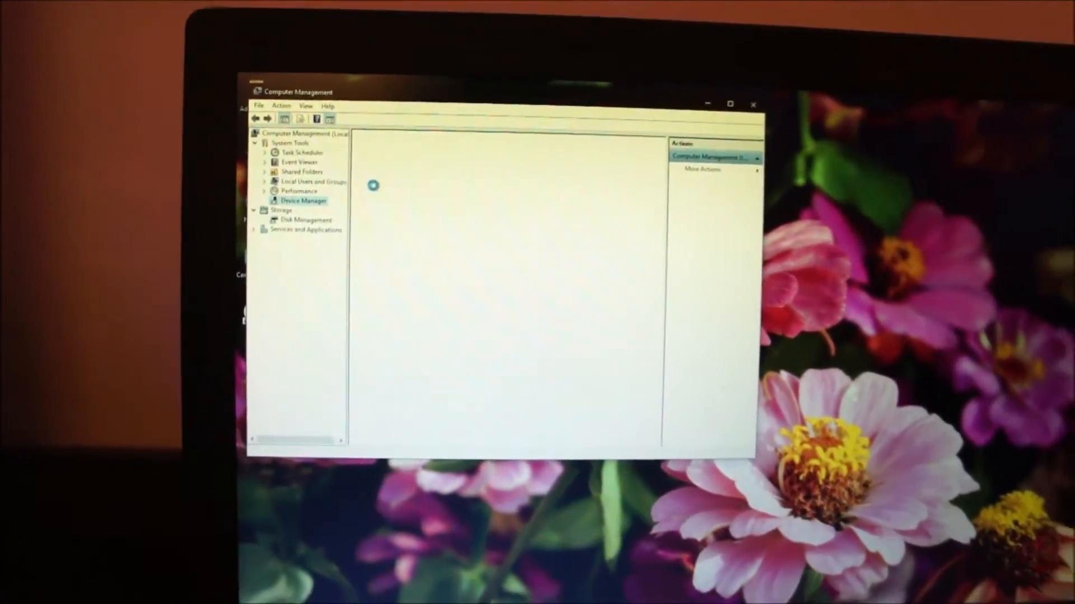
- Open Device Manager under System Tools in Computer Management
left_click(303, 200)
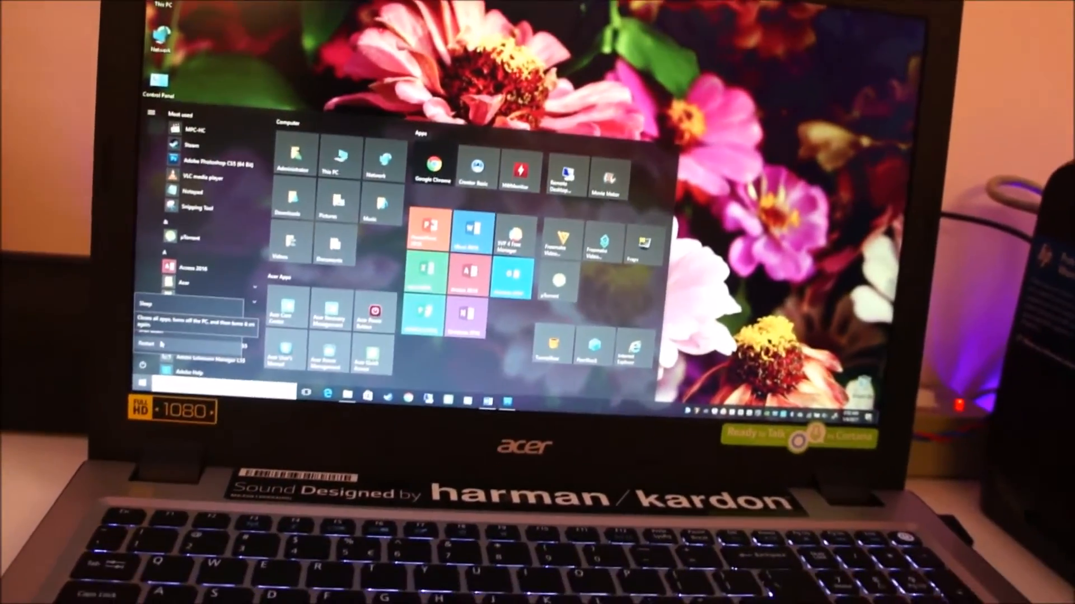
- Choose Restart from the Start menu's power options
left_click(181, 344)
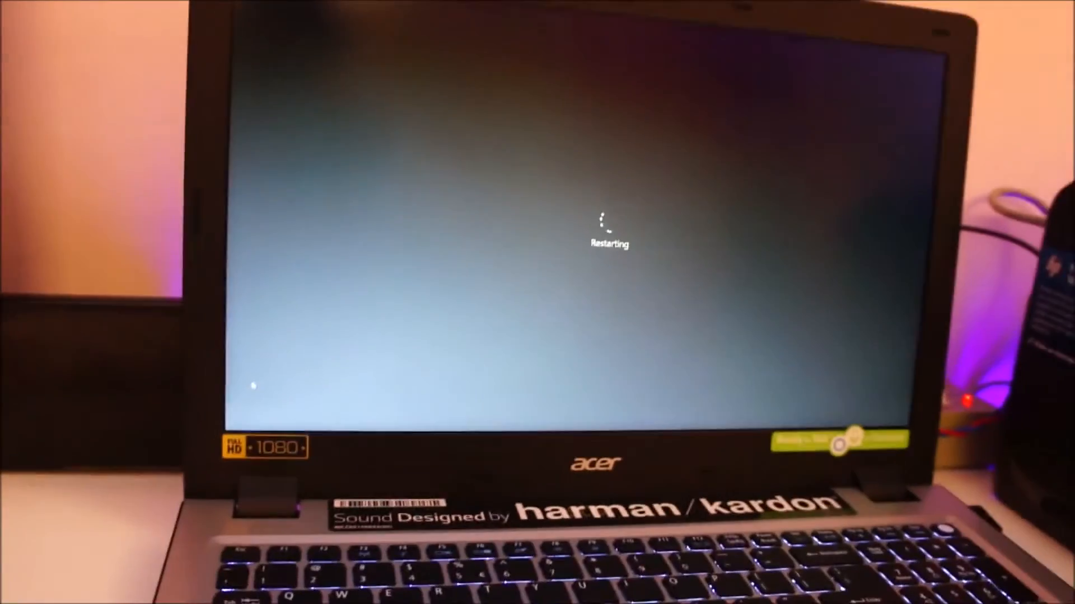